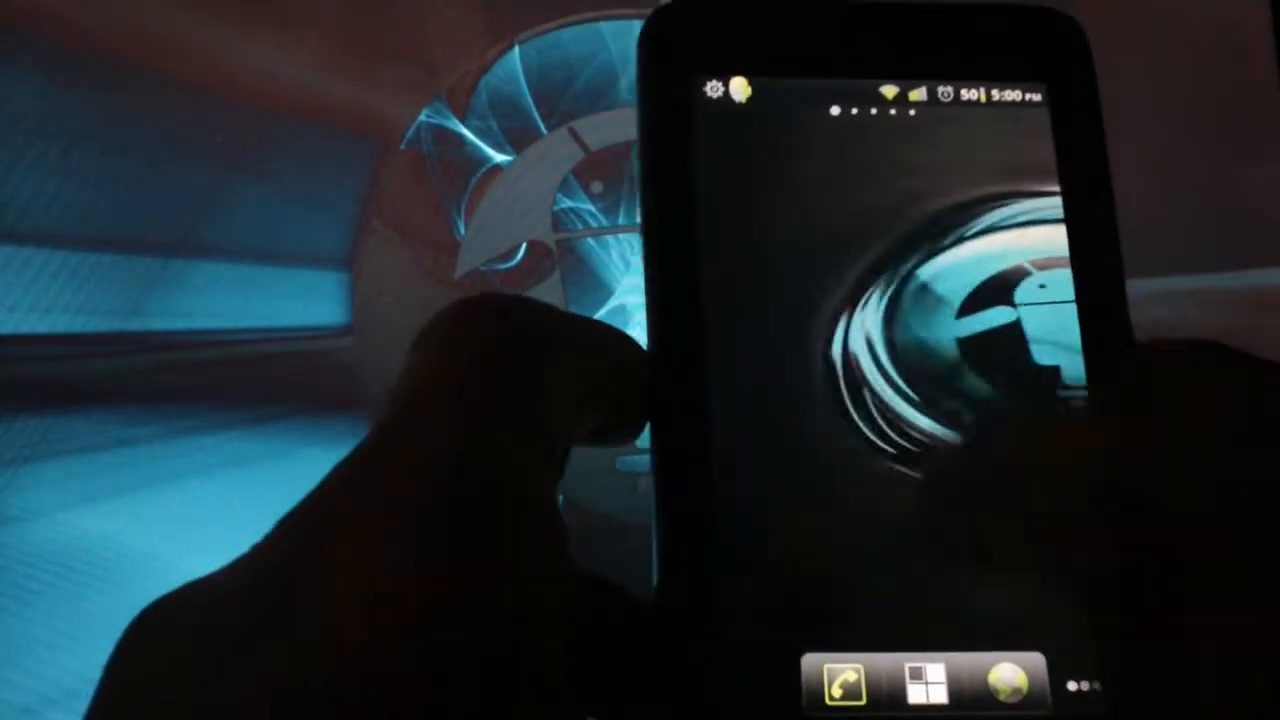
- Swipe across the home screen before heading into the main Settings list
scroll(left, 3)
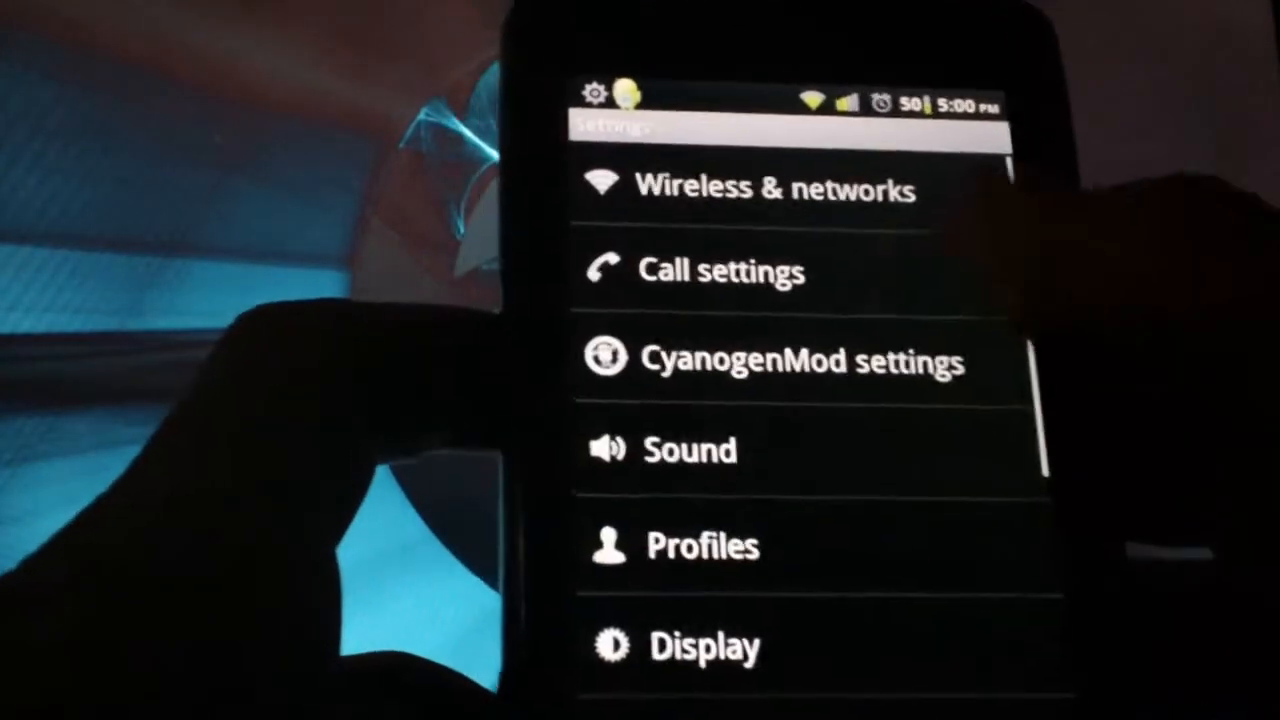
- Browse CyanogenMod settings > Application > Phone Goggles filtering, then back out to the categories
click(800, 361)
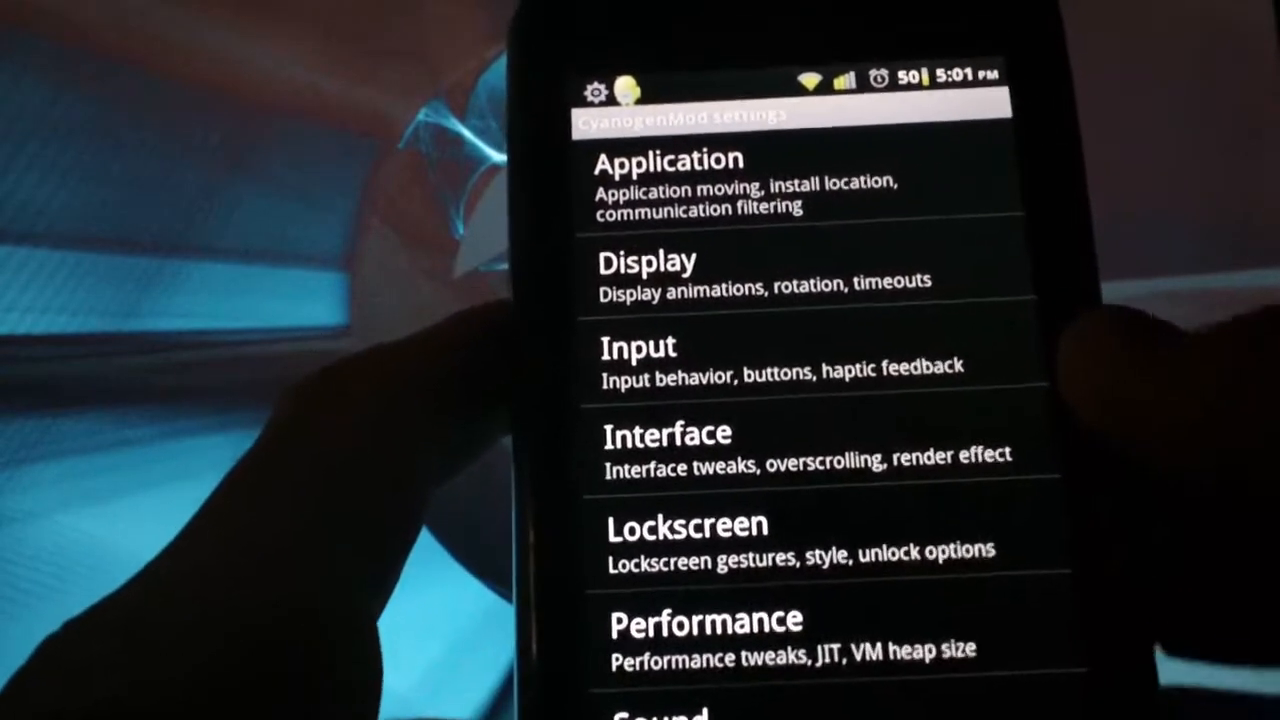
click(668, 180)
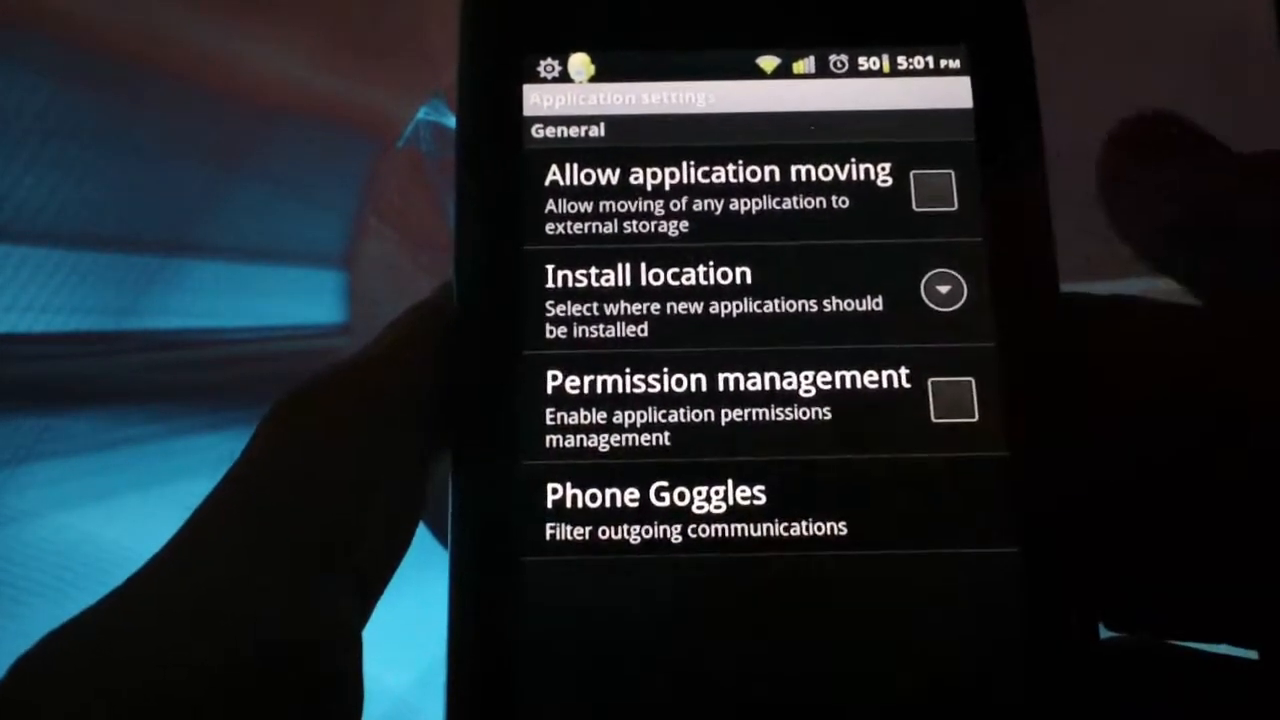
click(656, 493)
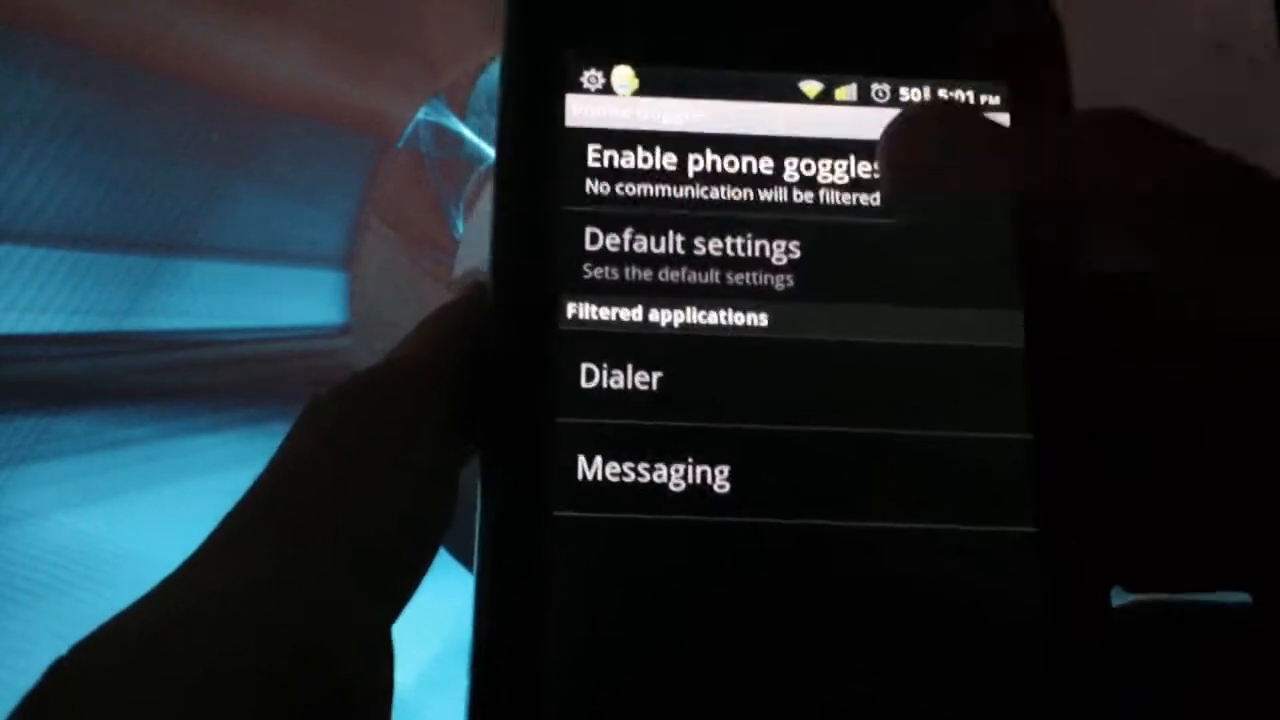
click(620, 377)
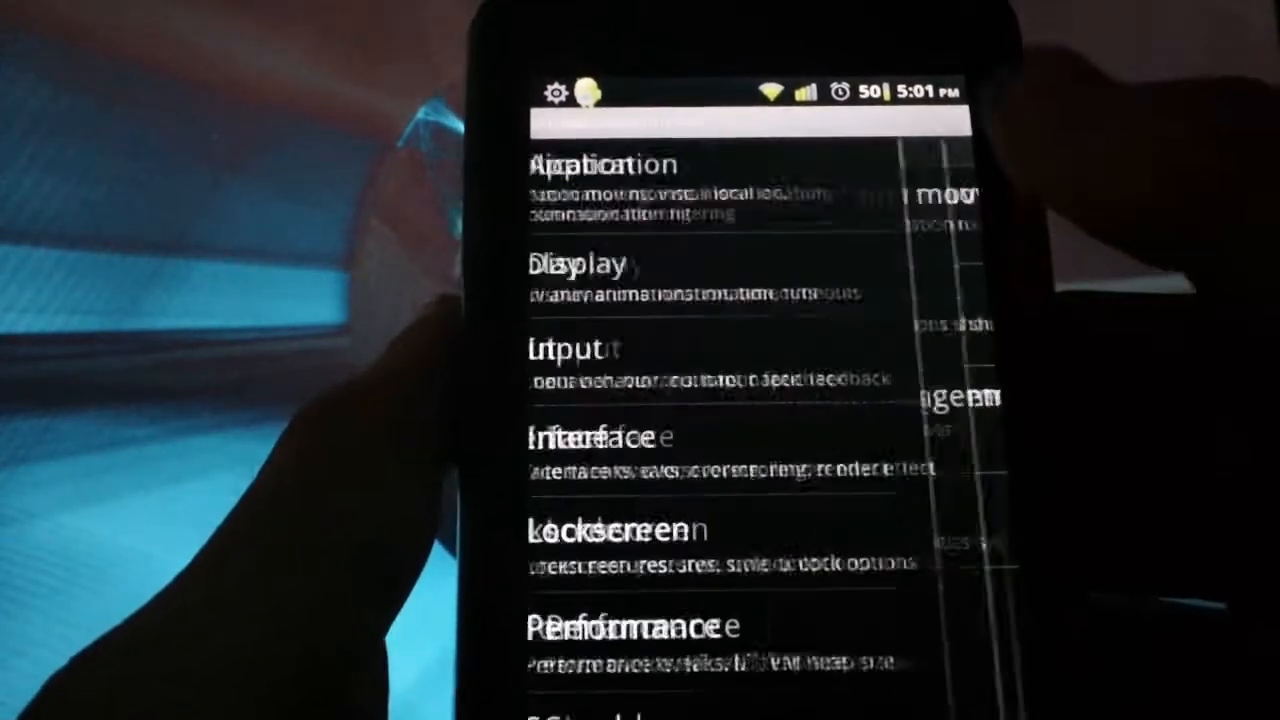
click(576, 263)
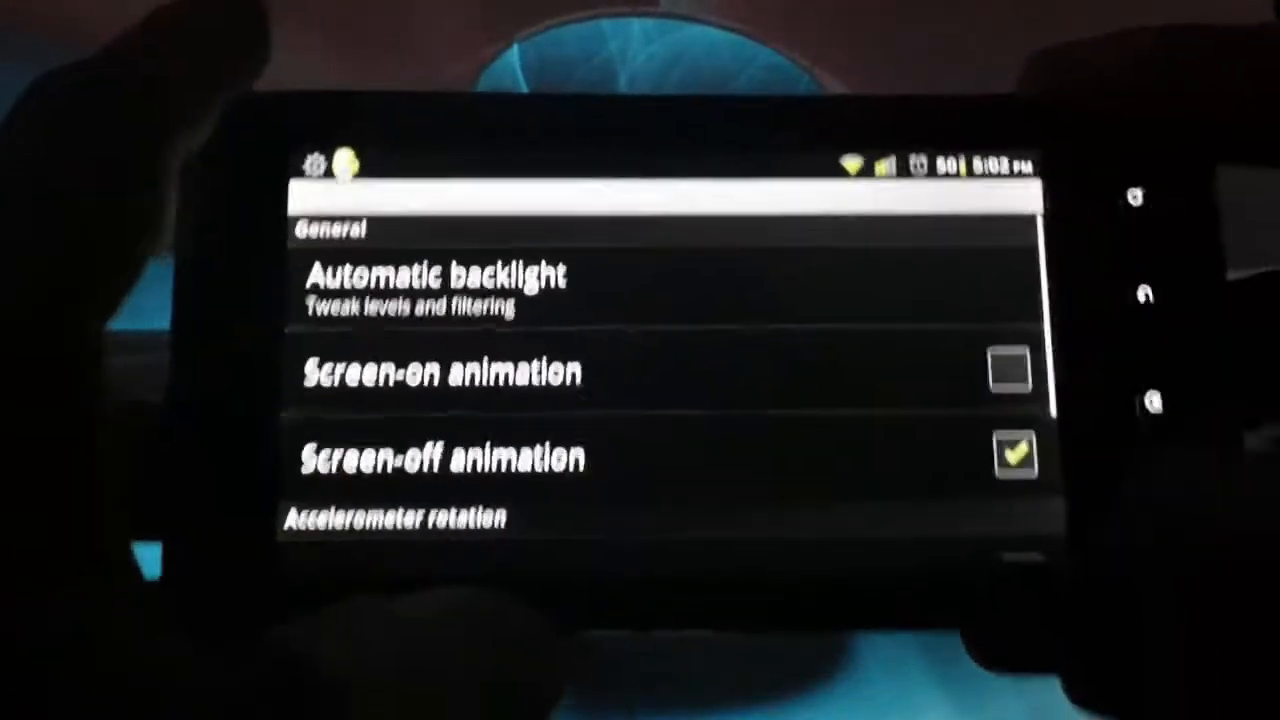
scroll(down, 3)
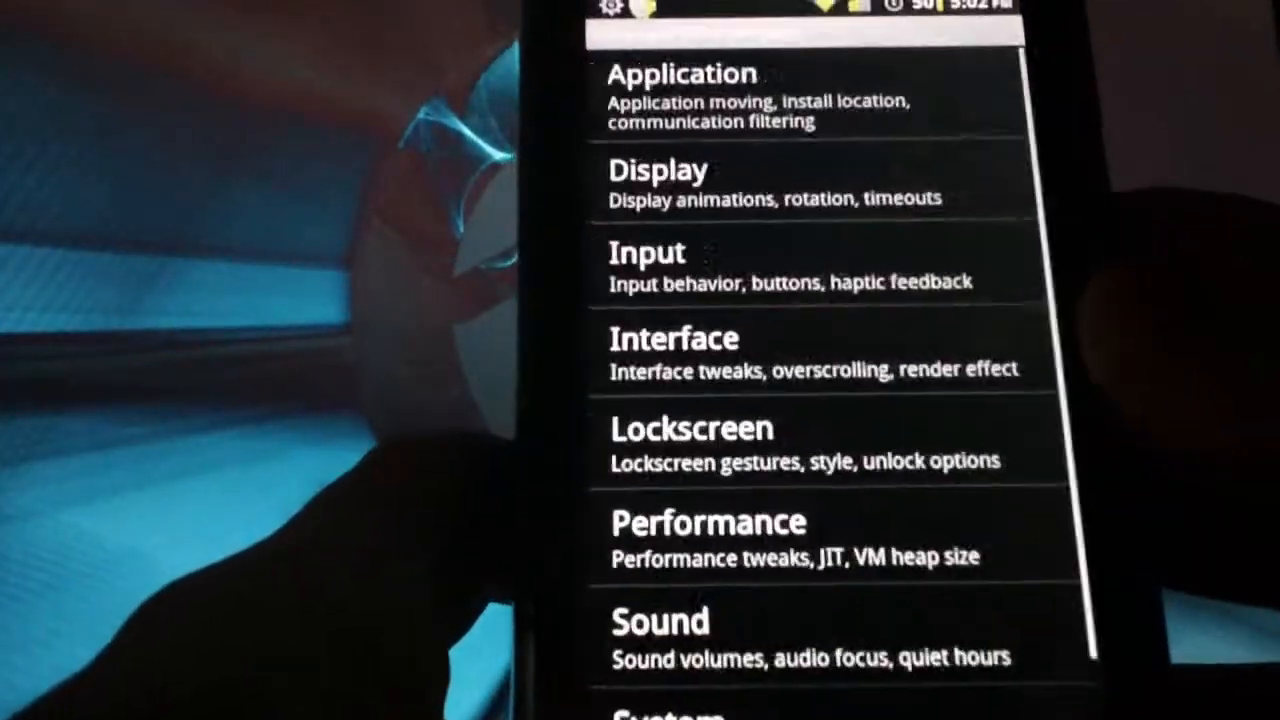
click(648, 252)
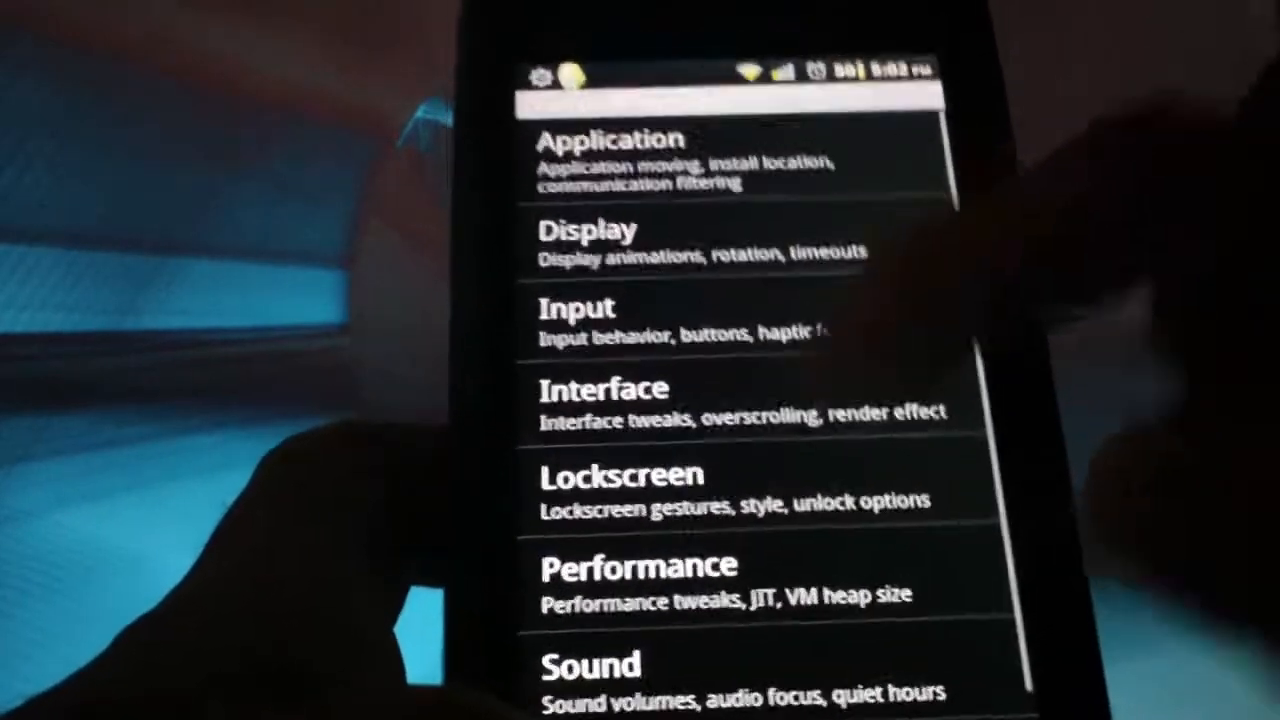
- Review Interface > Notification power widget and status bar tweaks, then enter Lockscreen settings
click(603, 389)
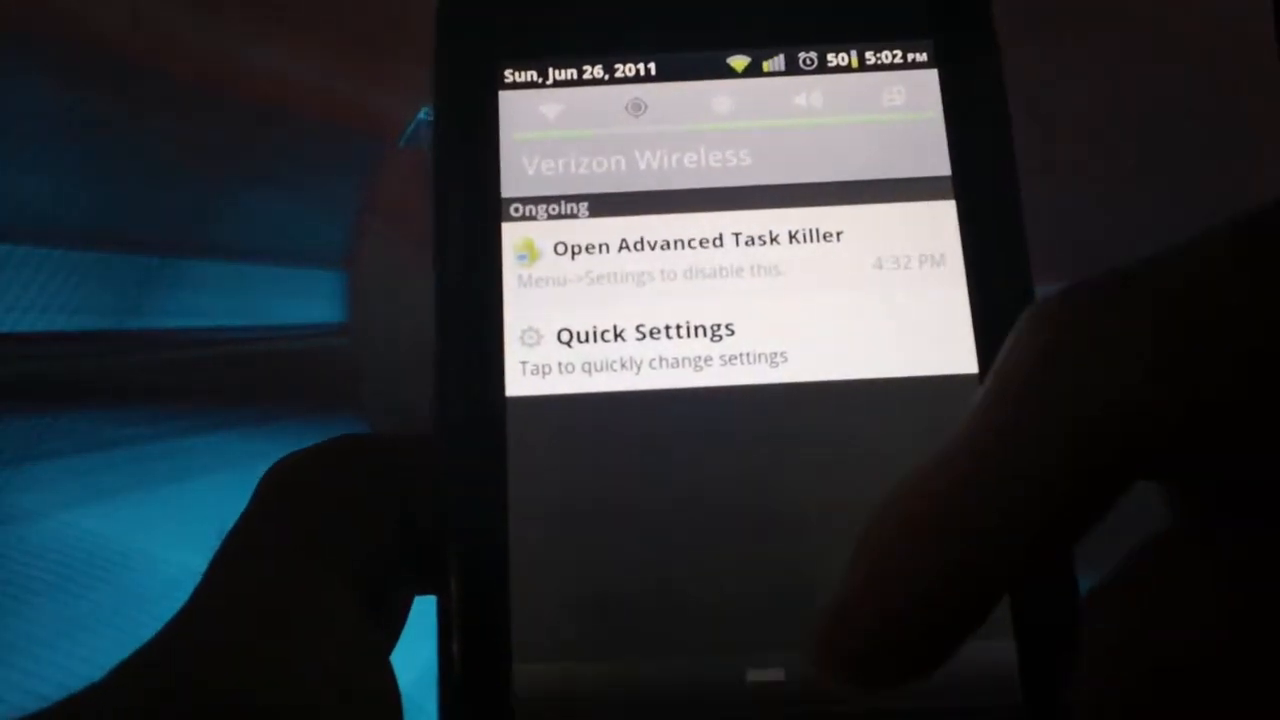
click(647, 330)
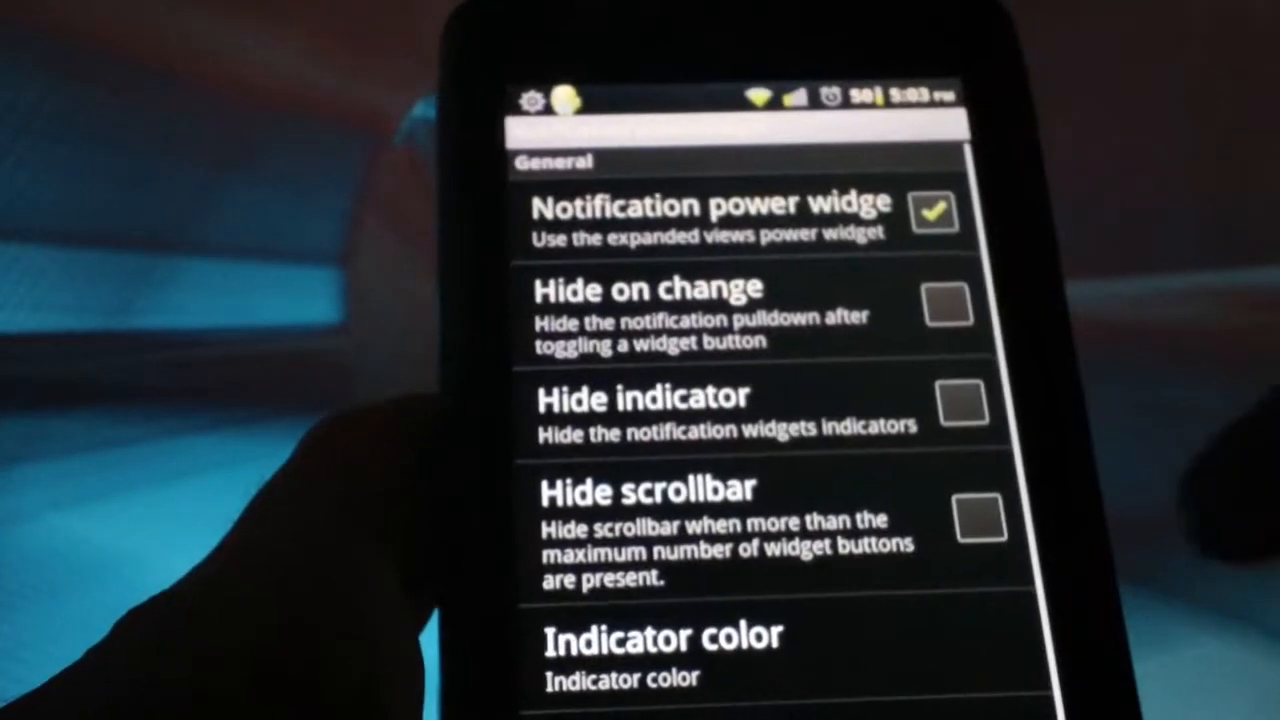
scroll(down, 3)
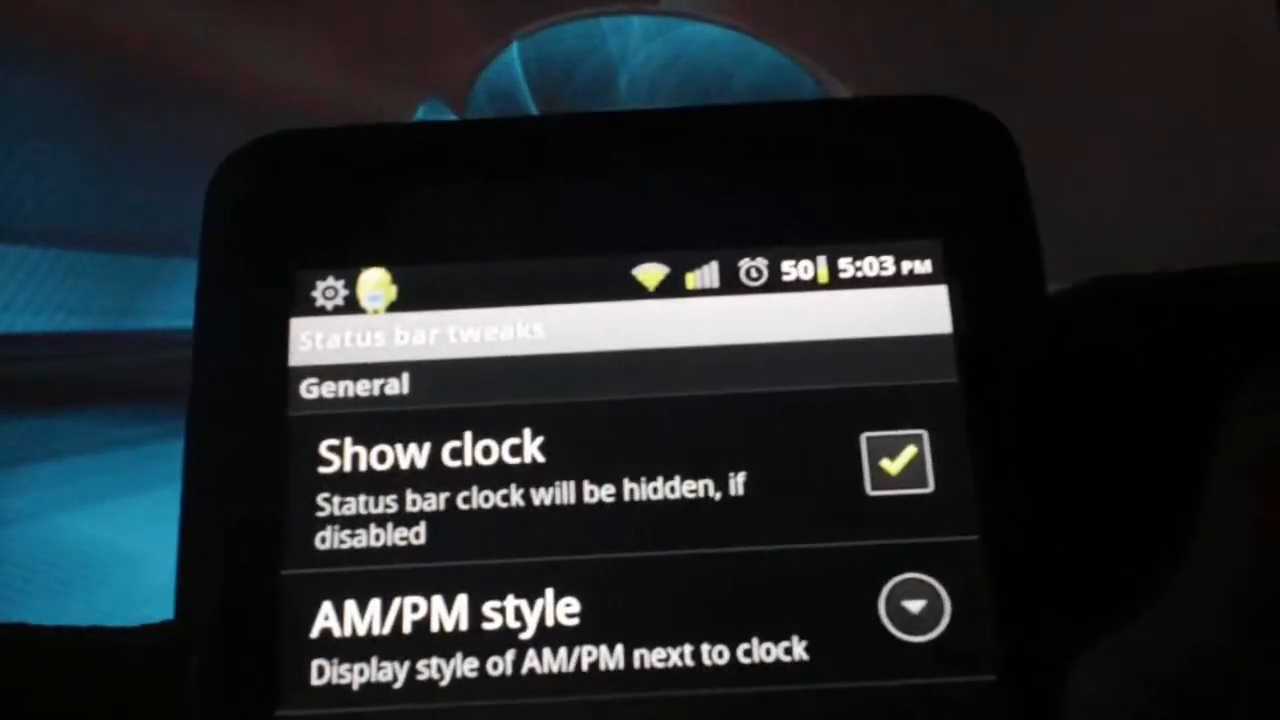
click(897, 462)
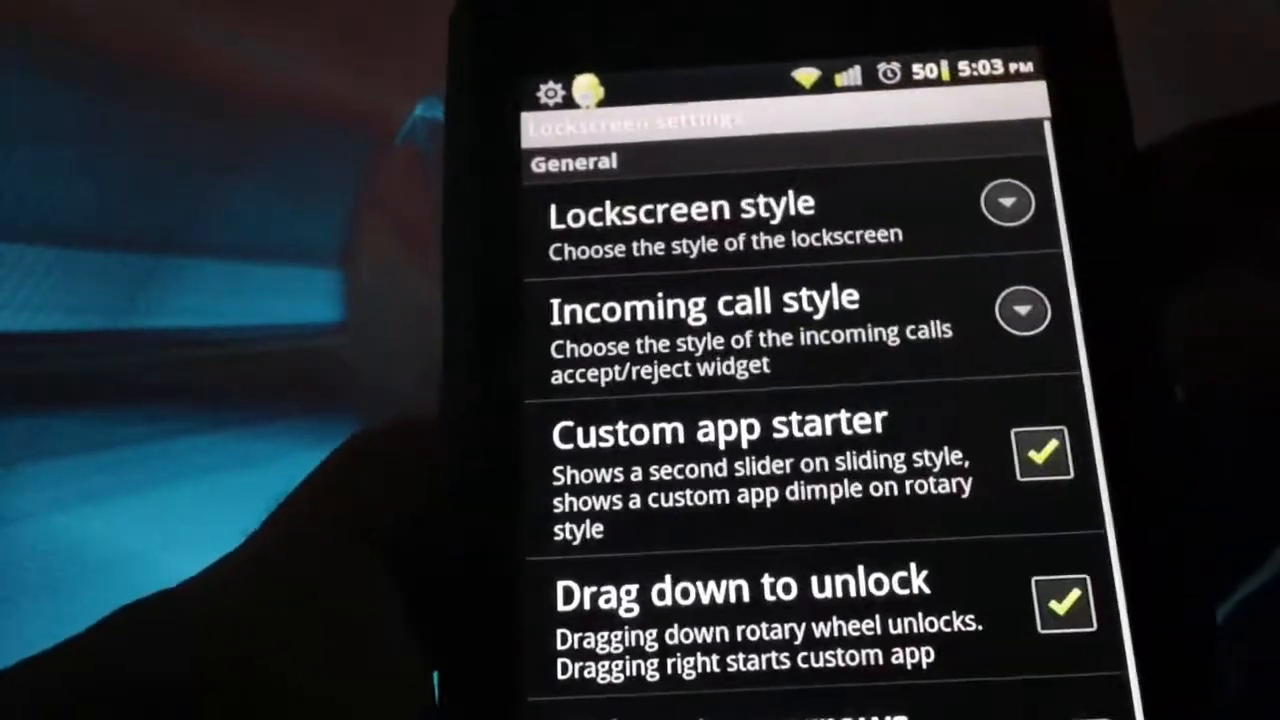
- Back out of the Lockscreen page to the CyanogenMod settings categories
click(680, 207)
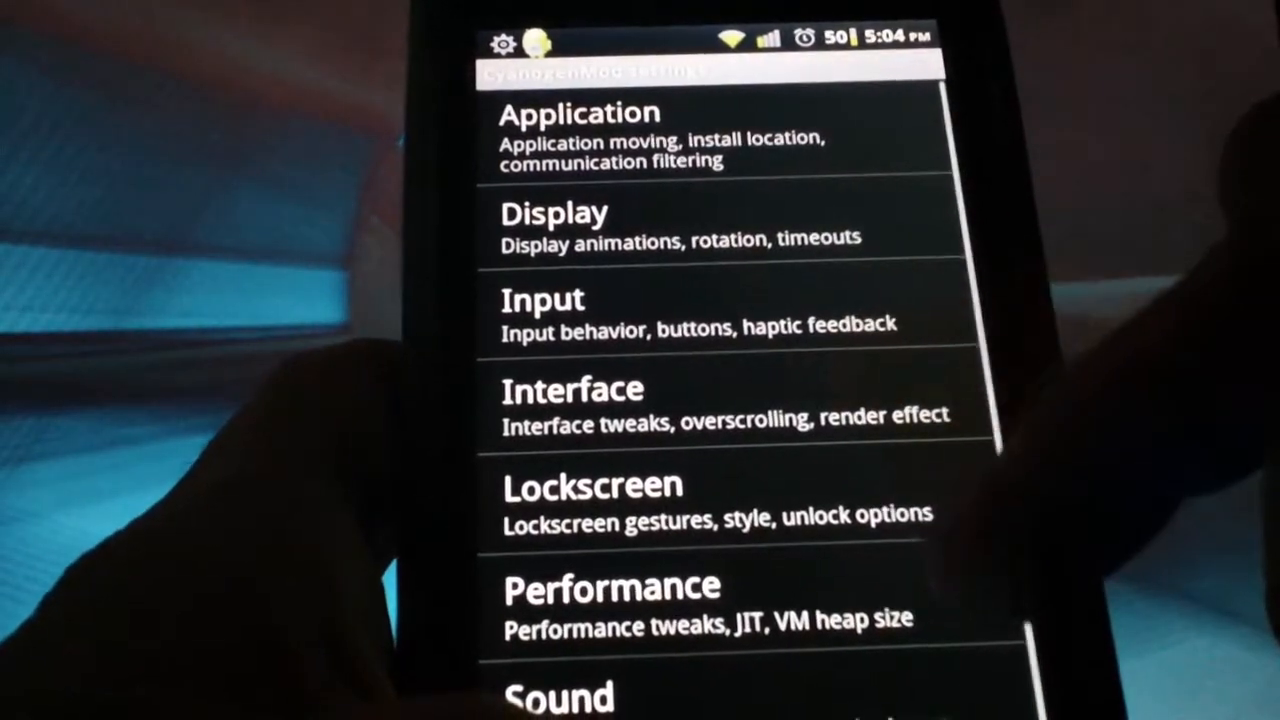
- Enter Performance, dismiss its warning, and scroll through the Sound settings' speaker and attenuation sections
click(610, 600)
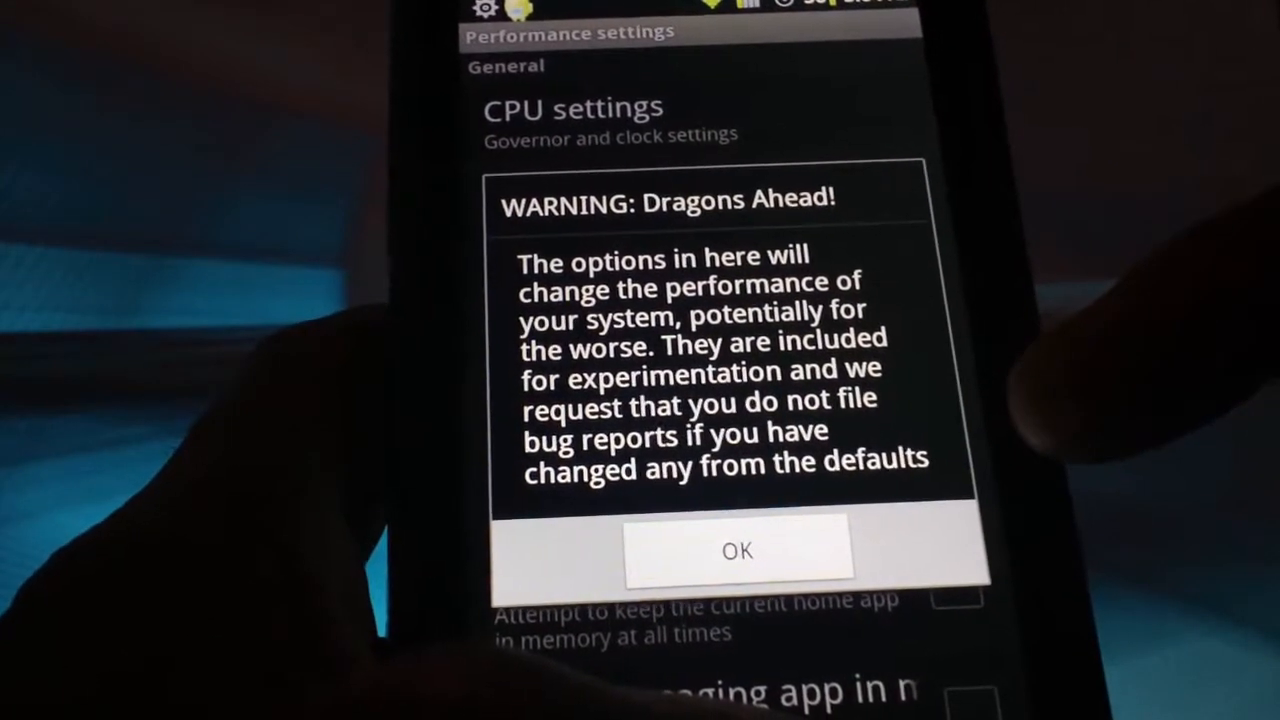
click(738, 550)
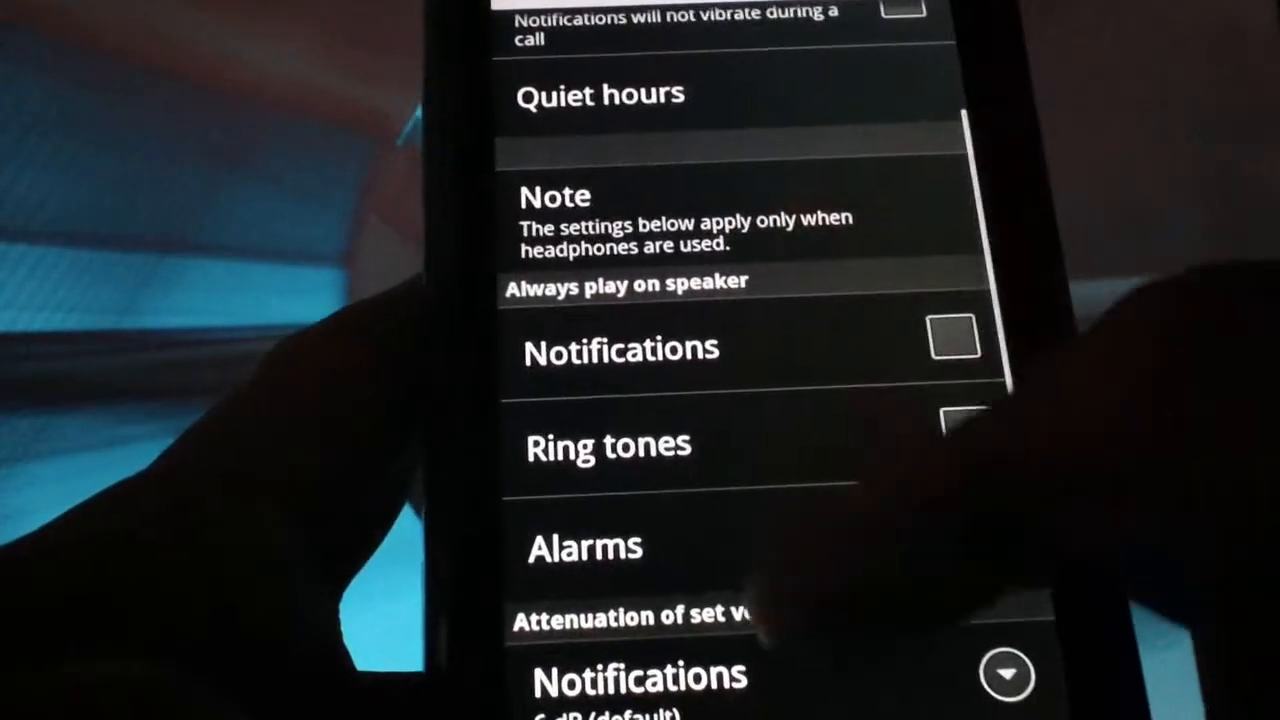
scroll(down, 3)
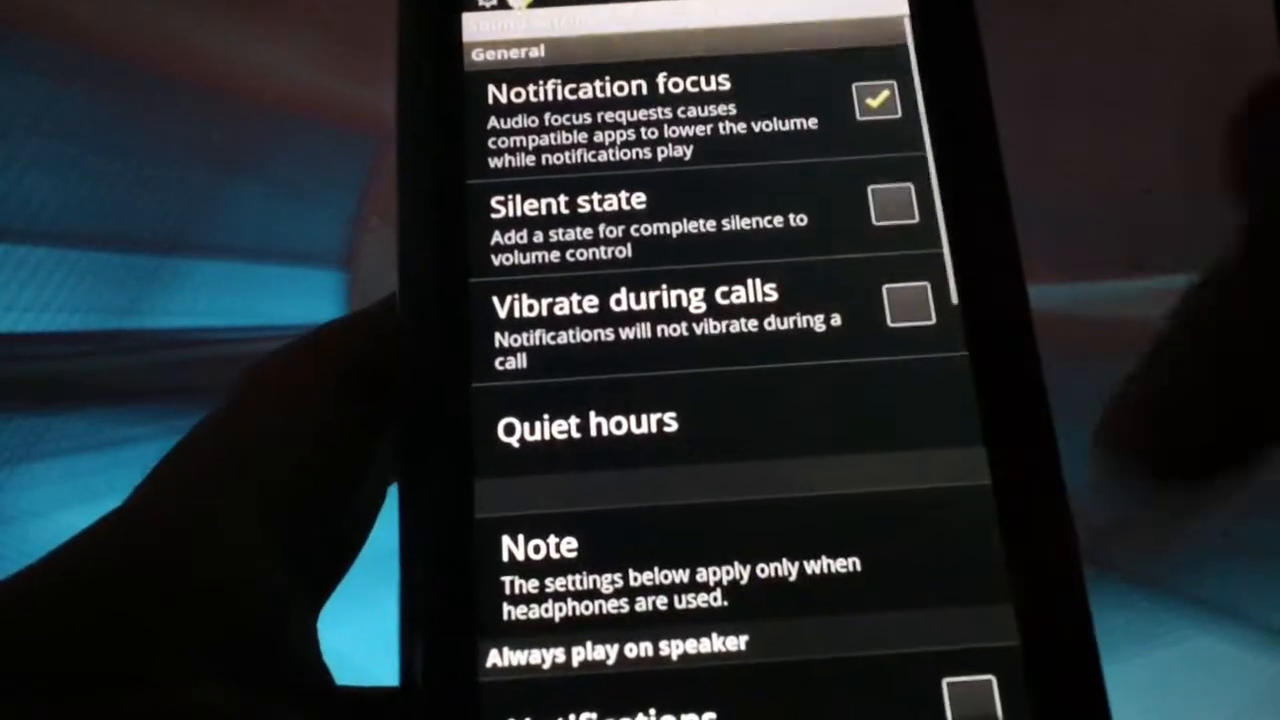
scroll(down, 3)
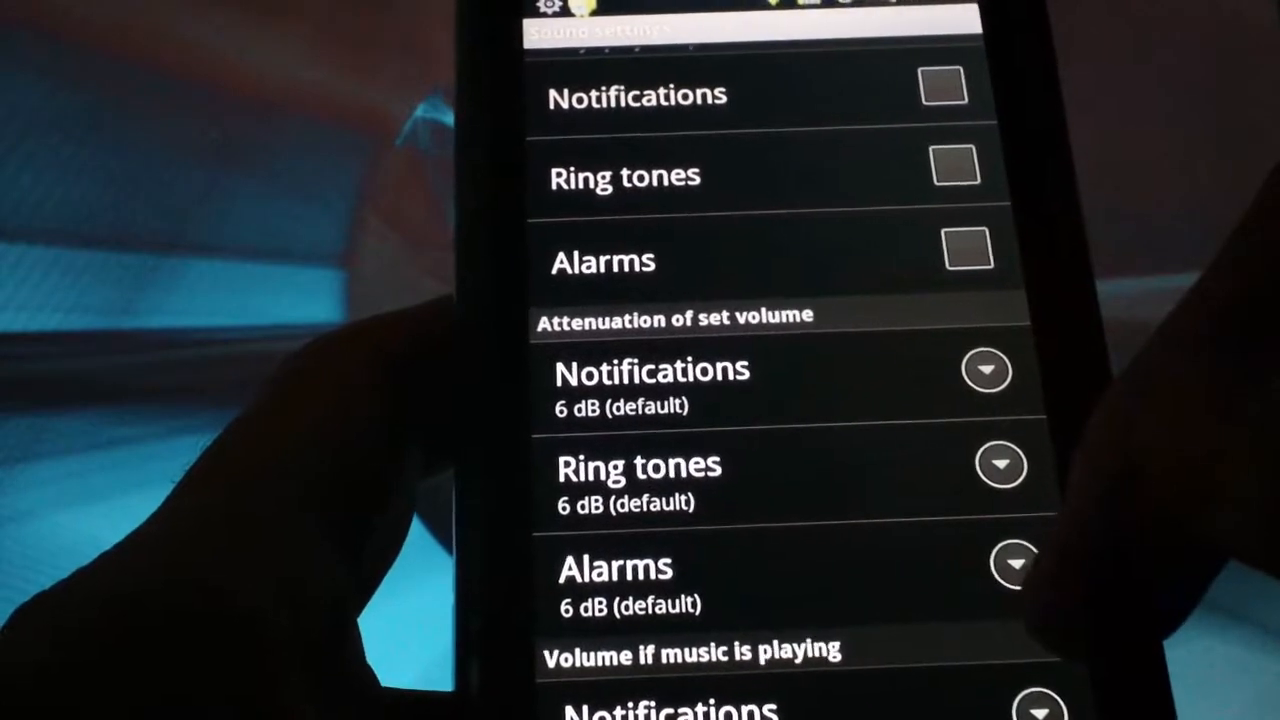
scroll(down, 3)
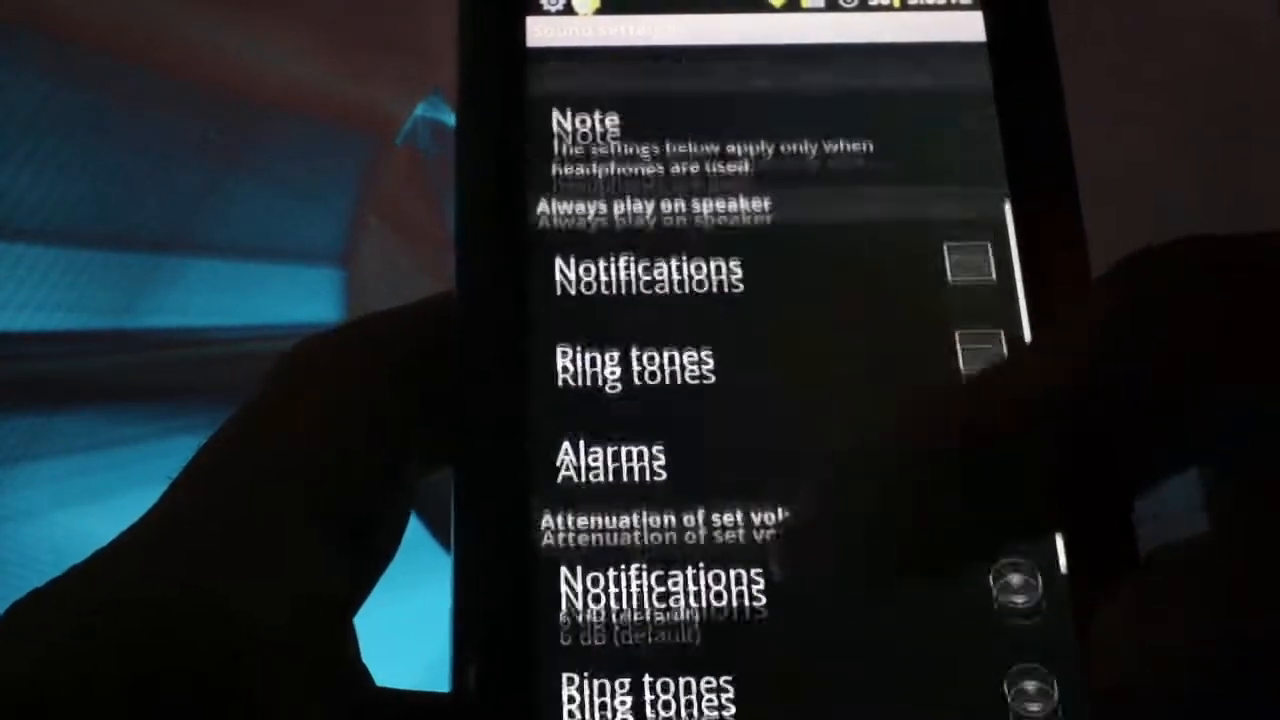
scroll(down, 3)
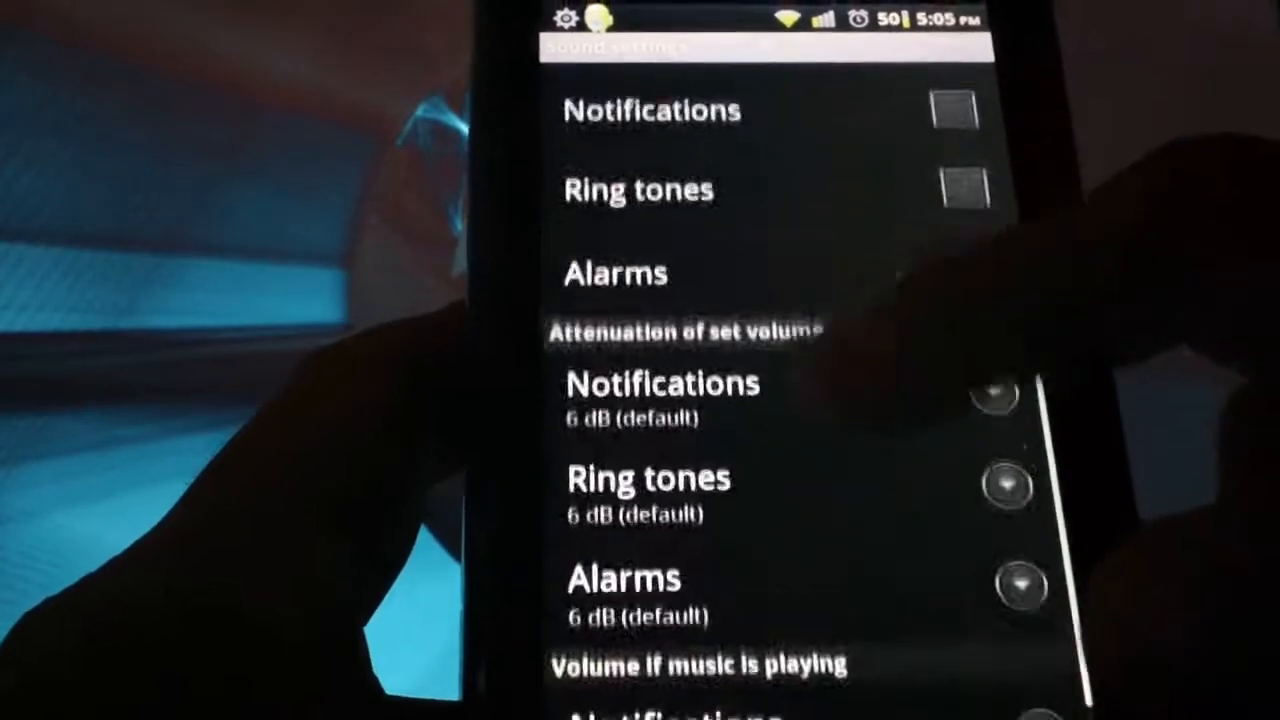
scroll(down, 3)
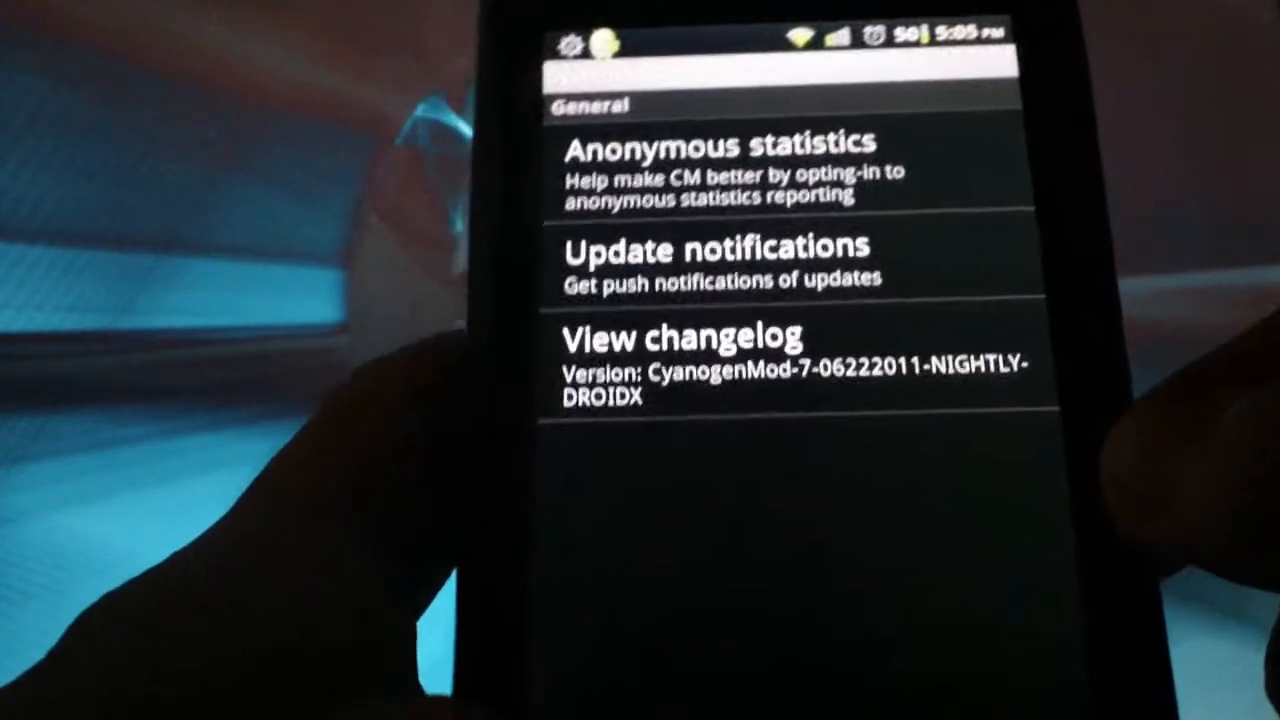
- Back out of the CyanogenMod settings page showing the CM7 nightly version
key(Back)
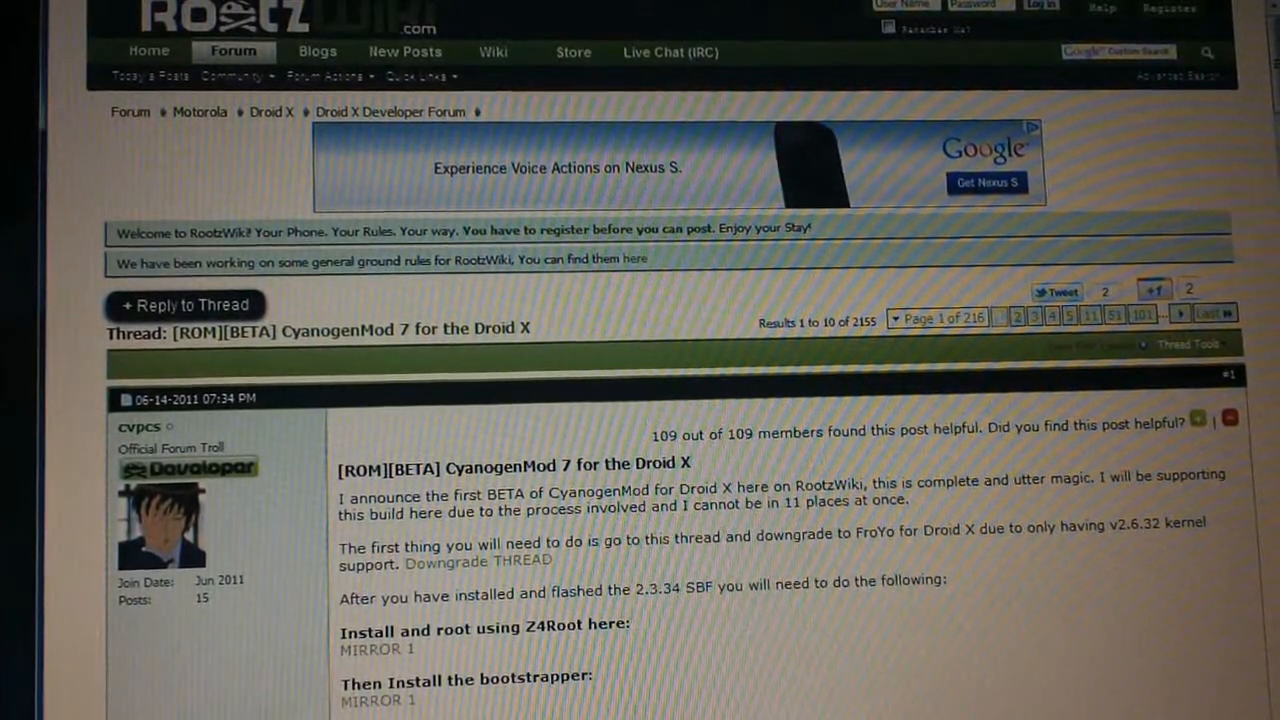
- Scroll the RootzWiki CM7 Droid X first post down through download mirrors and known issues
scroll(down, 3)
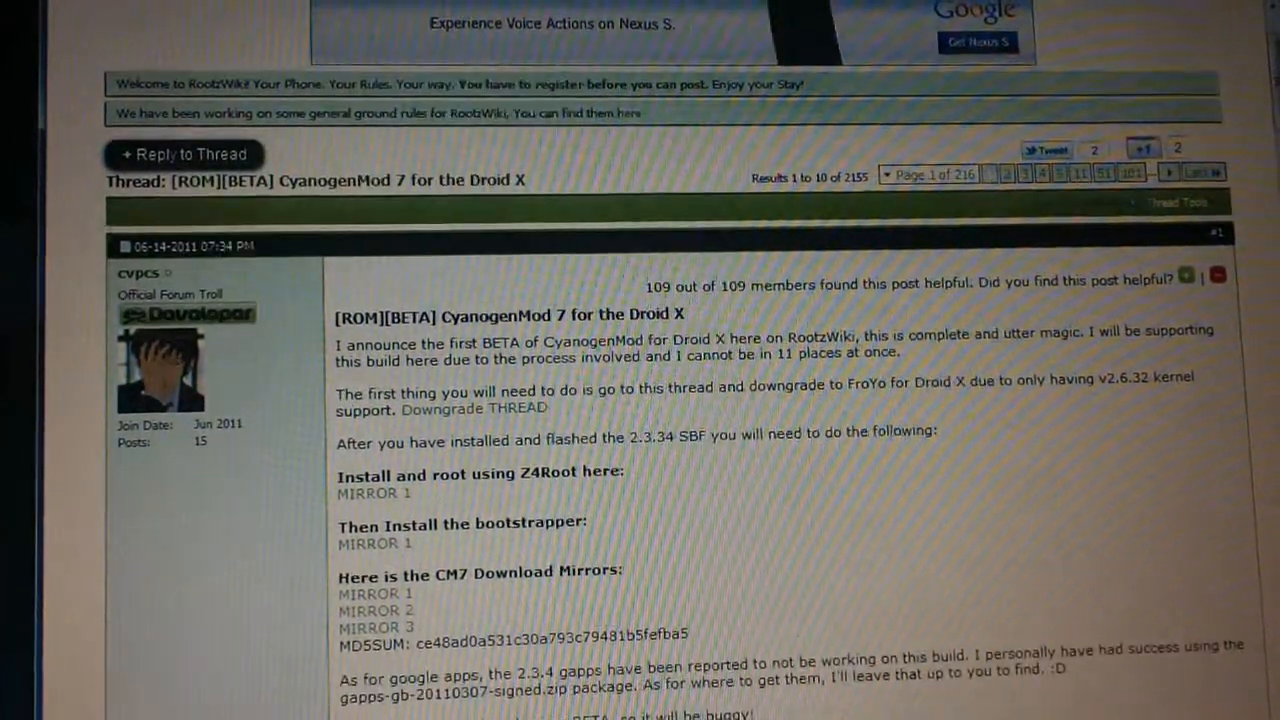
scroll(down, 3)
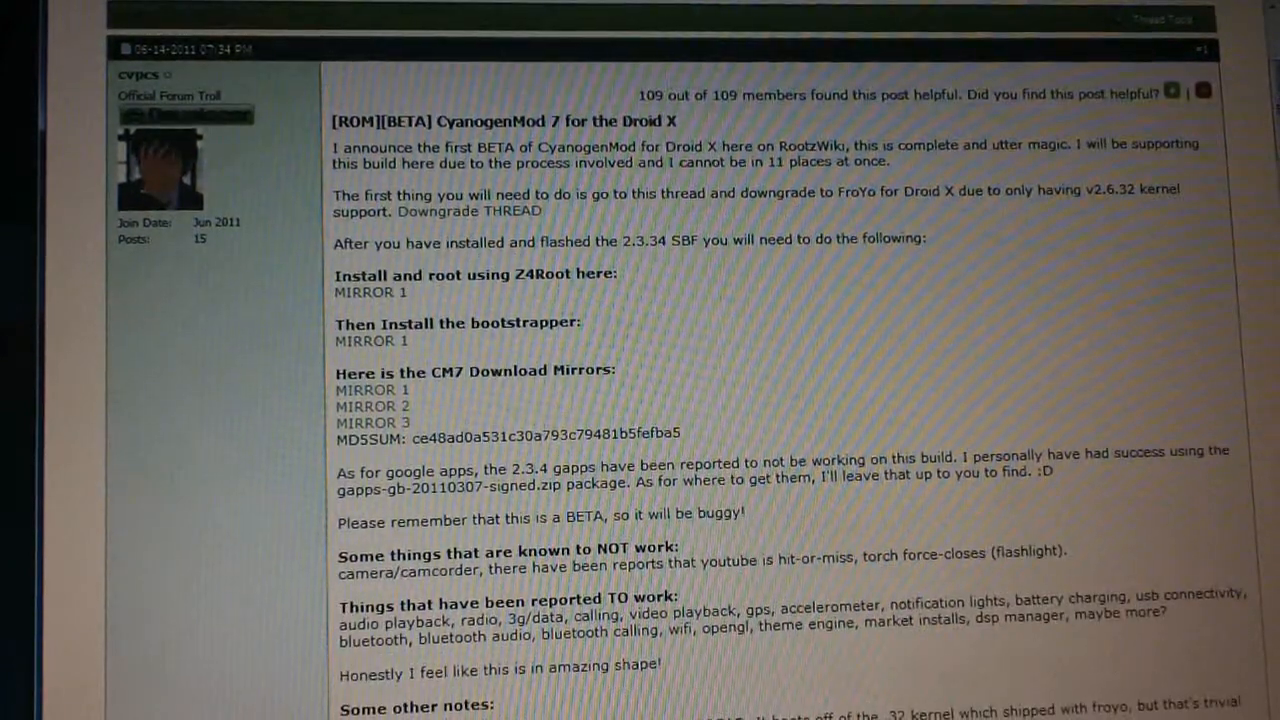
scroll(down, 3)
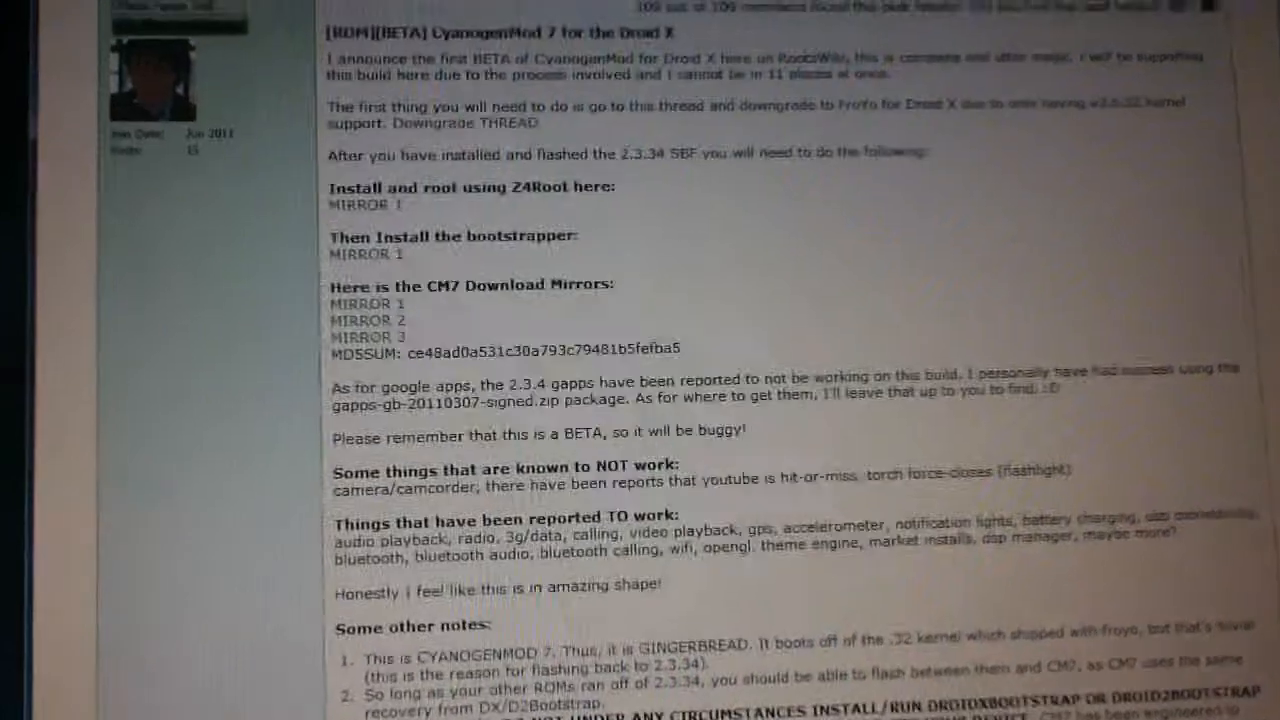
scroll(down, 3)
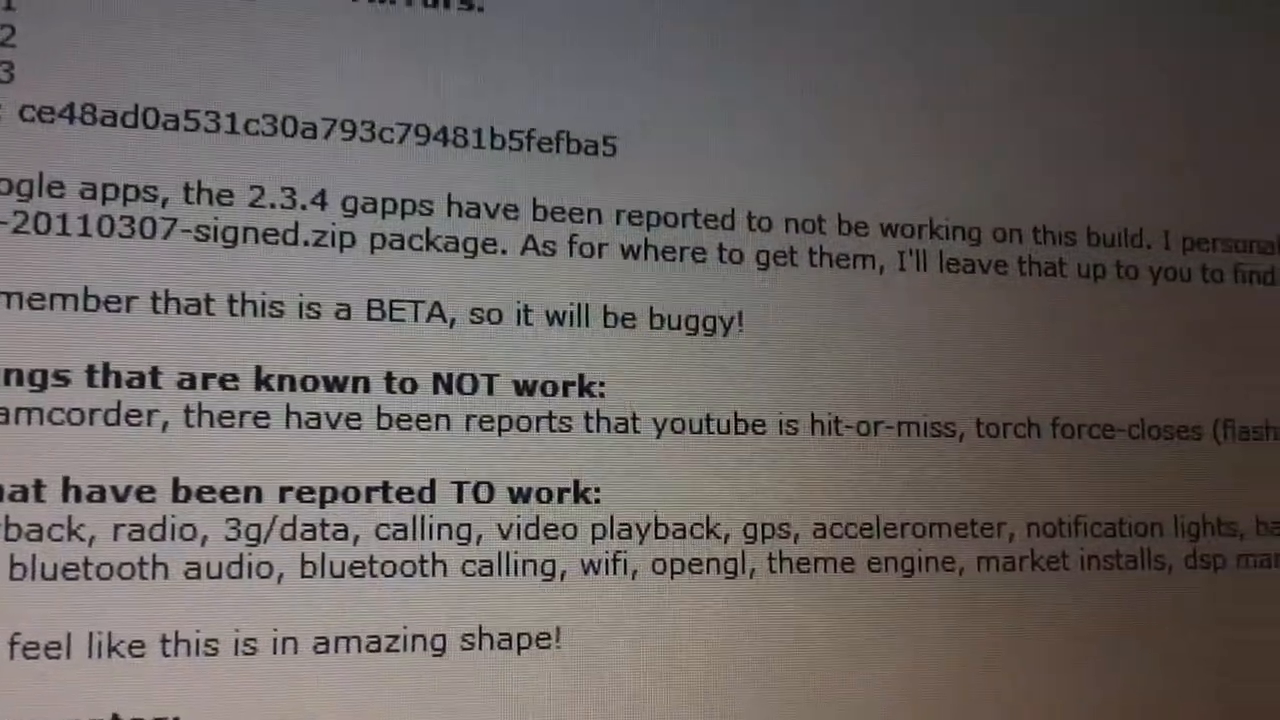
scroll(right, 3)
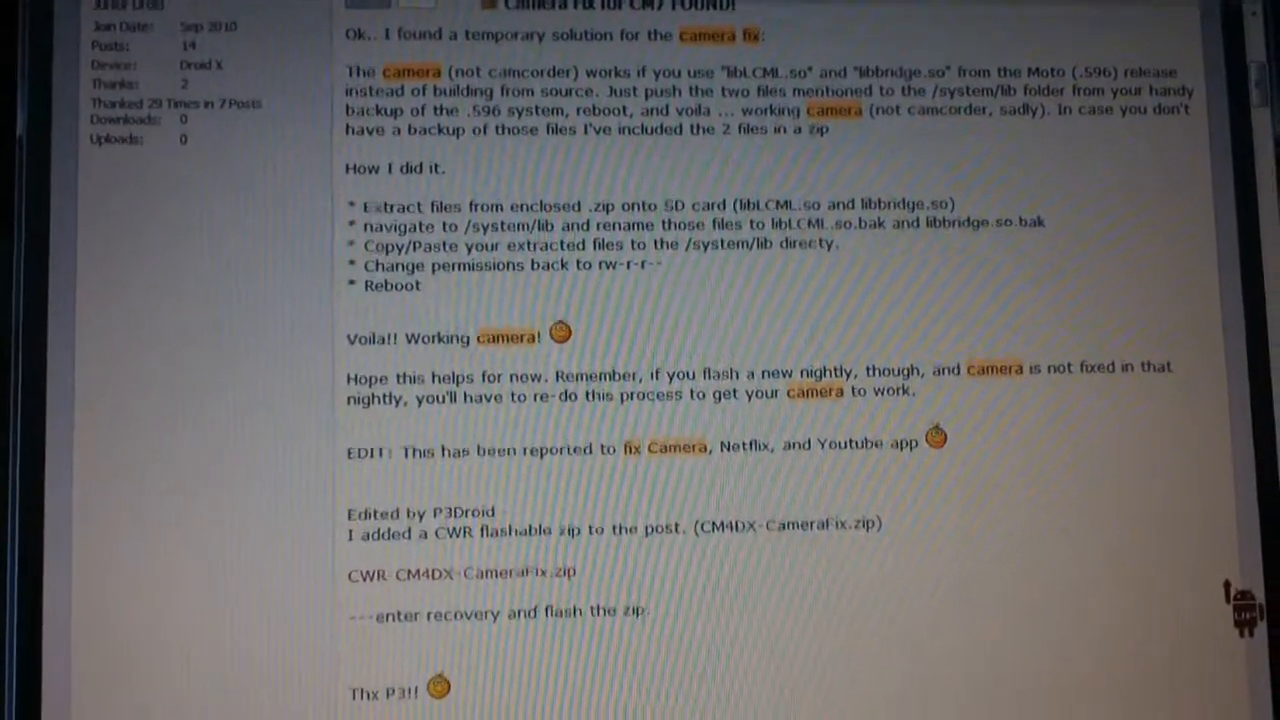
- Scroll through the Camera Fix for CM7 post's lib replacement steps
scroll(down, 3)
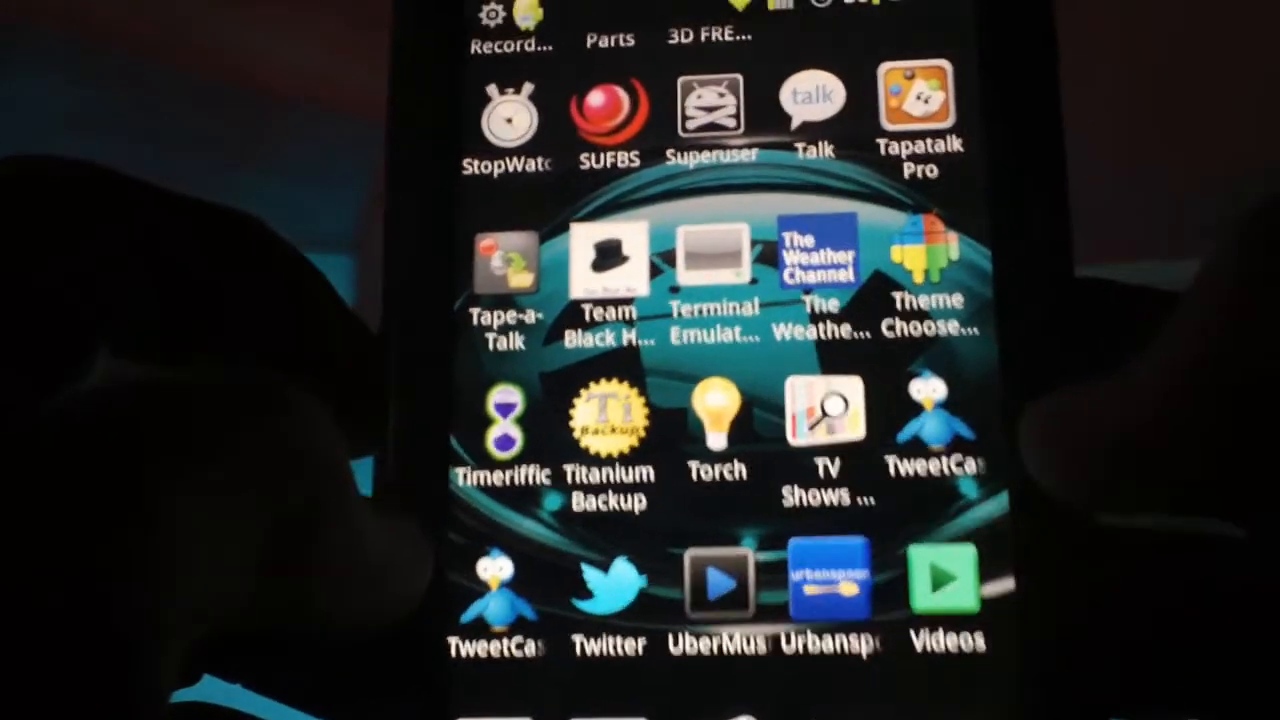
- Launch Theme Chooser from the app drawer and swipe the previews to the Synergy theme
click(929, 260)
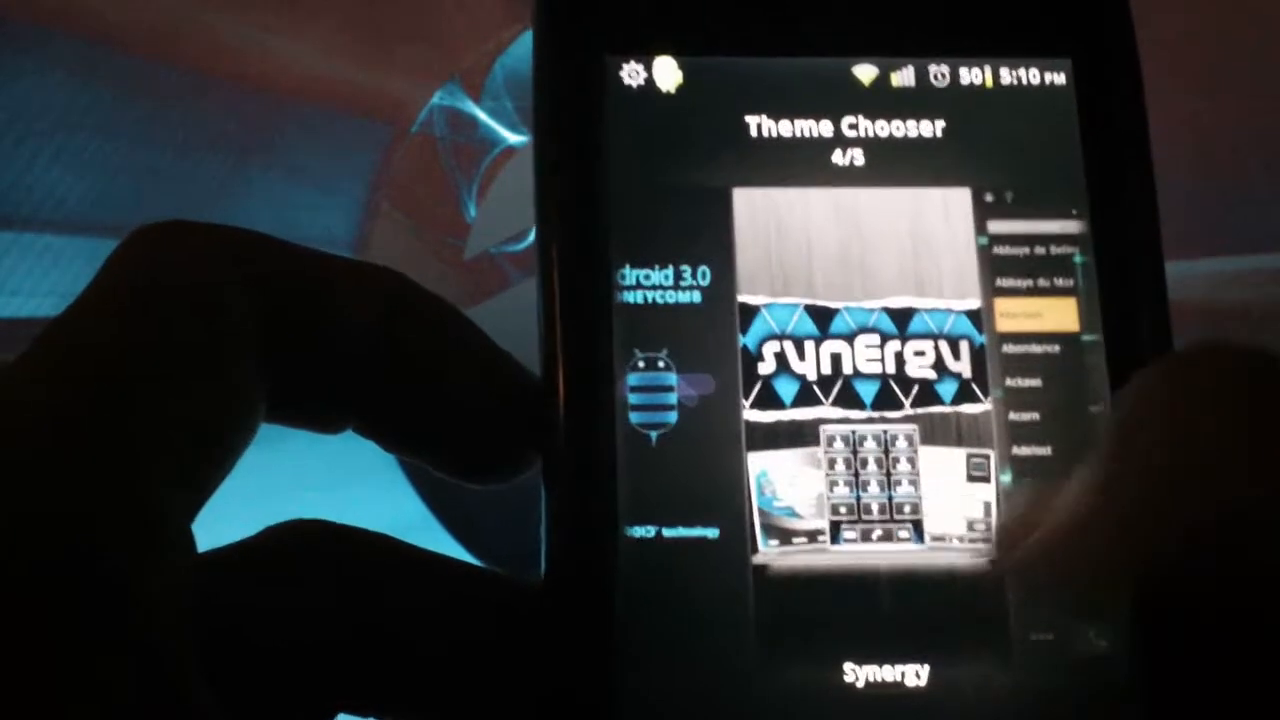
scroll(left, 3)
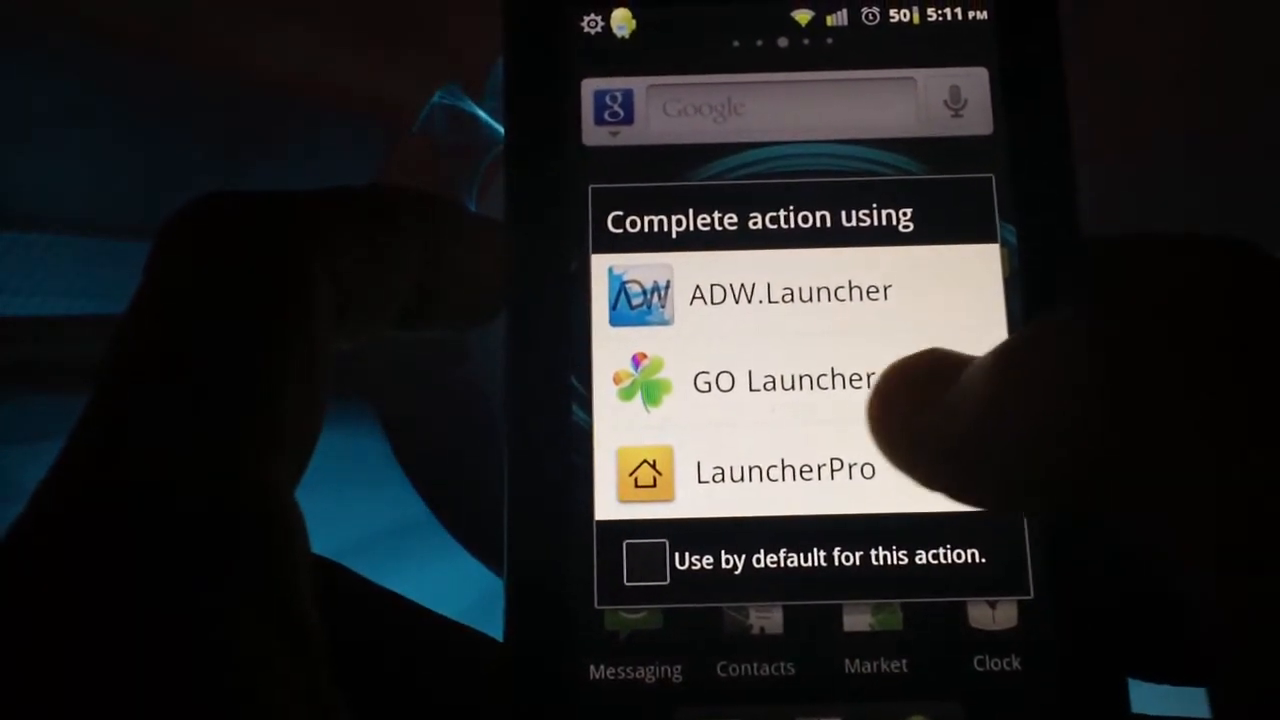
- Choose LauncherPro as the home app and swipe between its calendar and PowerAMP pages
click(785, 380)
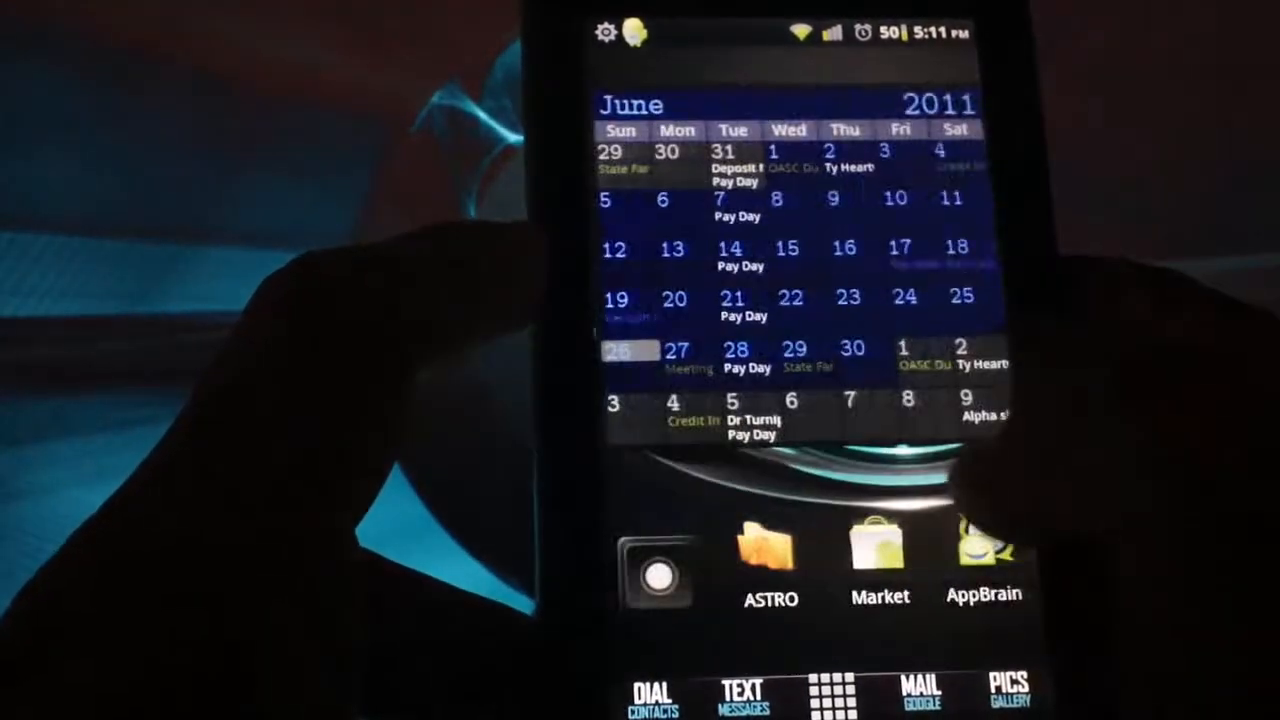
scroll(left, 3)
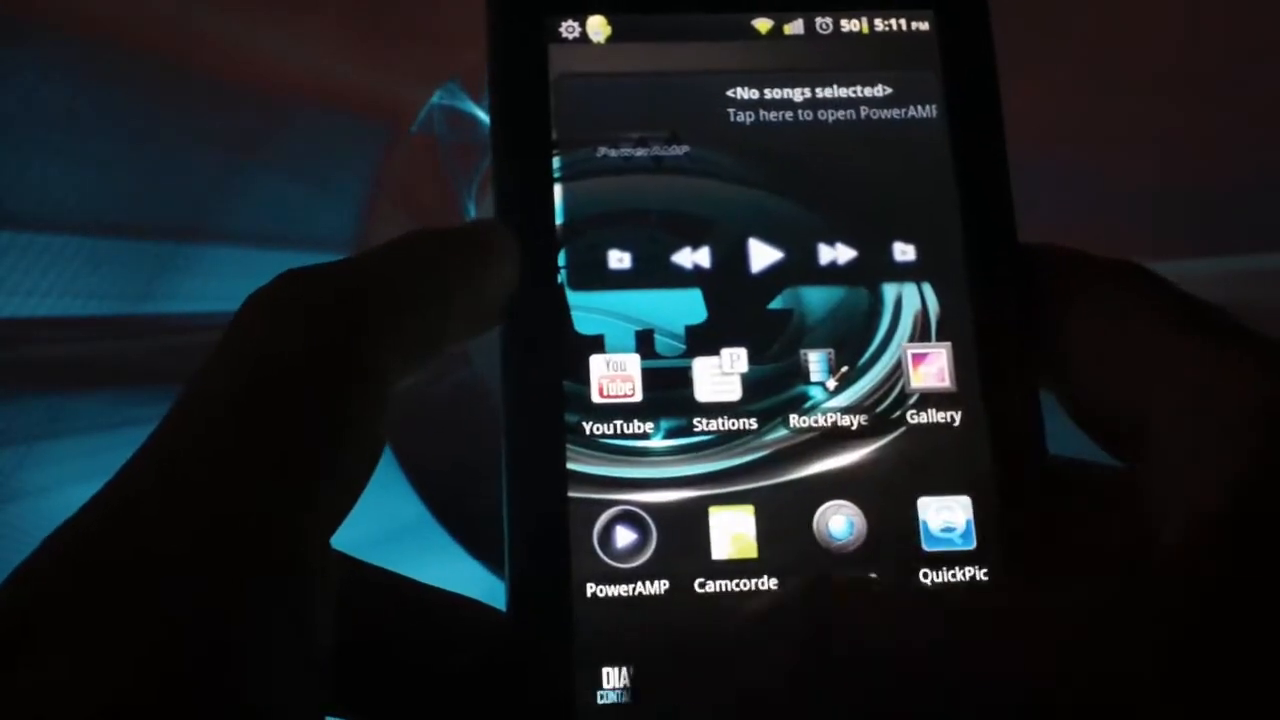